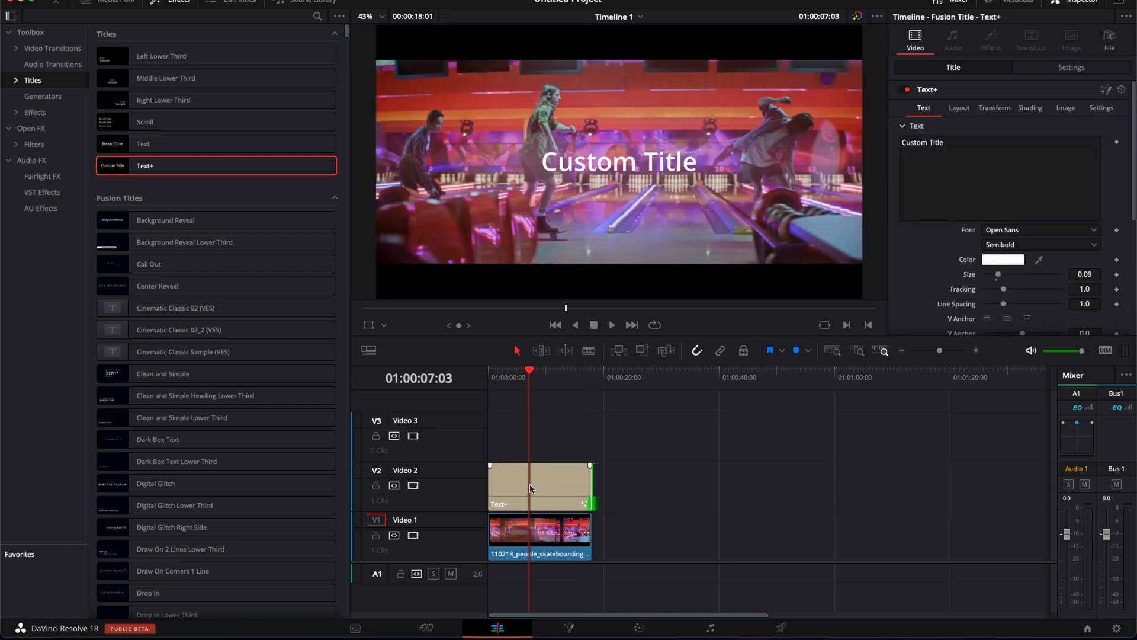
- Title the clip BOWLING in Montserrat Black at size about 0.197
{"action": "type", "text": "BOWLING"}
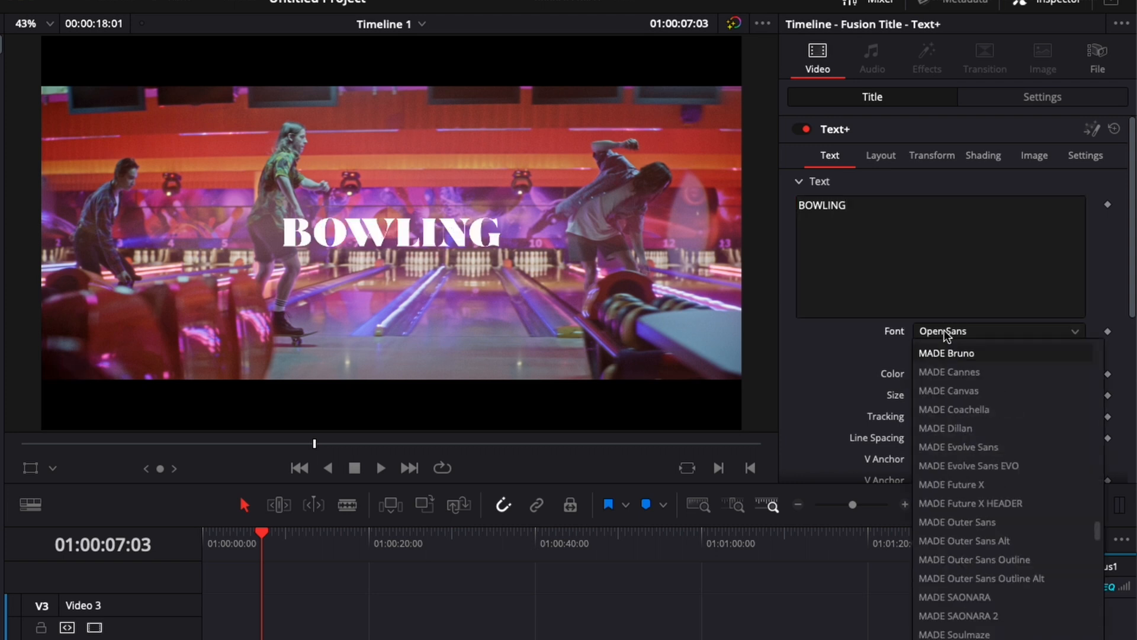
{"action": "left_click", "coordinate": [943, 331]}
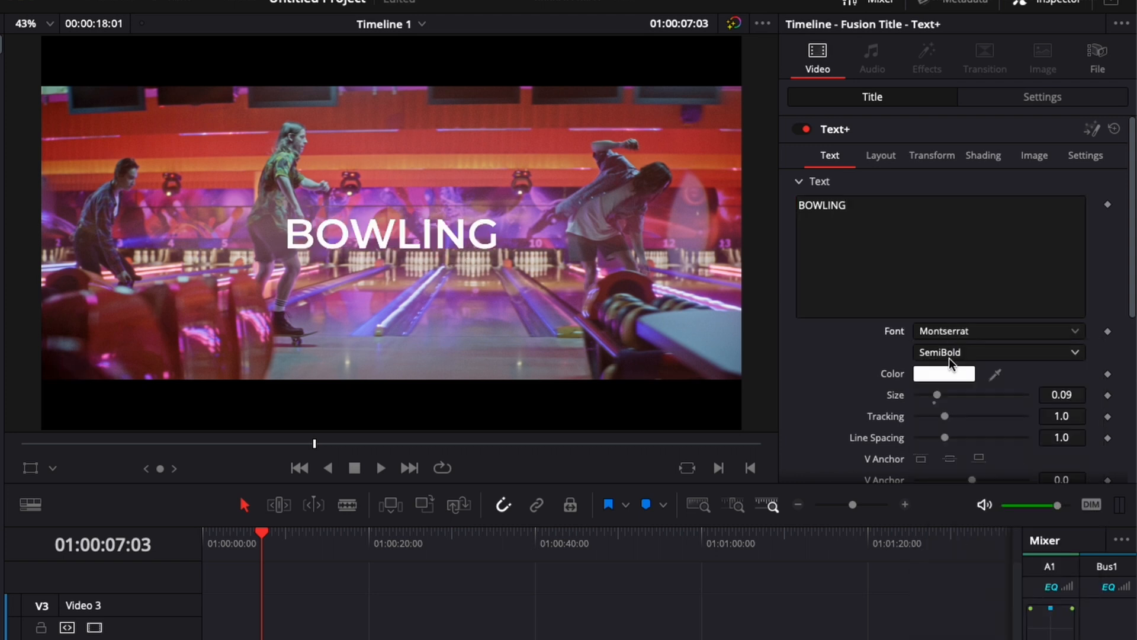
{"action": "left_click", "coordinate": [997, 352]}
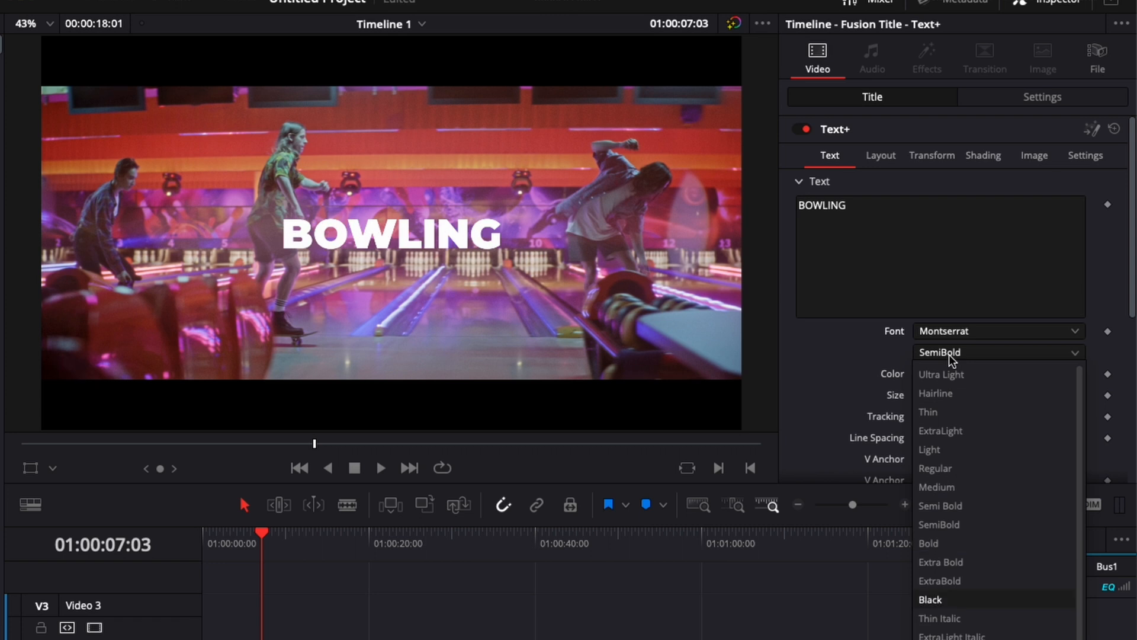
{"action": "left_click", "coordinate": [930, 600]}
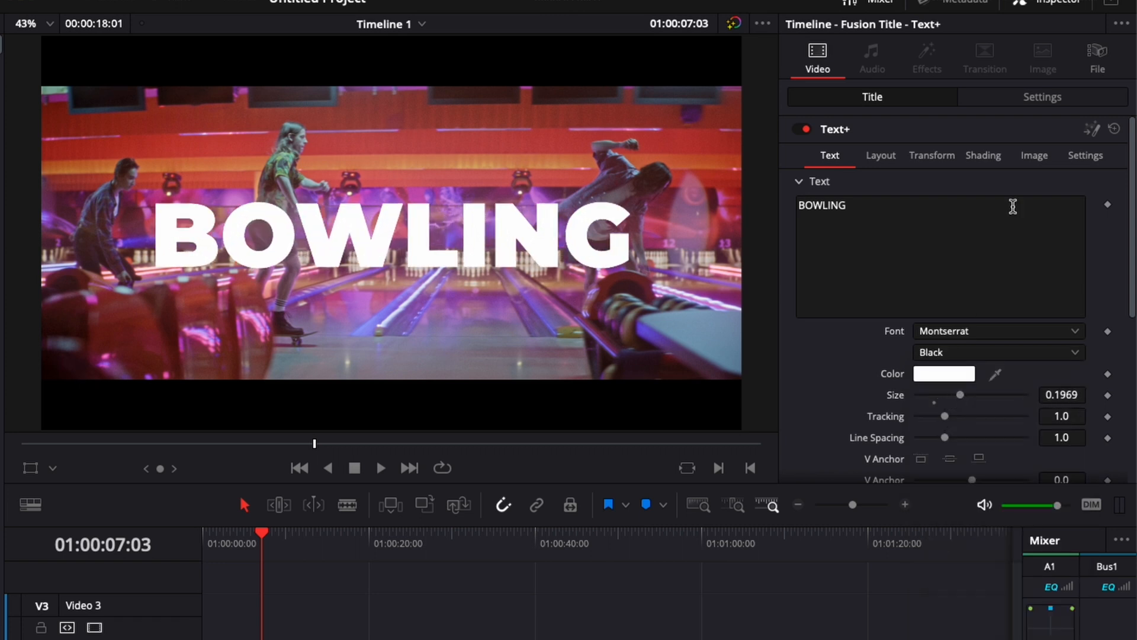
- Set the BOWLING title's Composite Mode to Saturation in the Settings tab
{"action": "left_click", "coordinate": [1043, 96]}
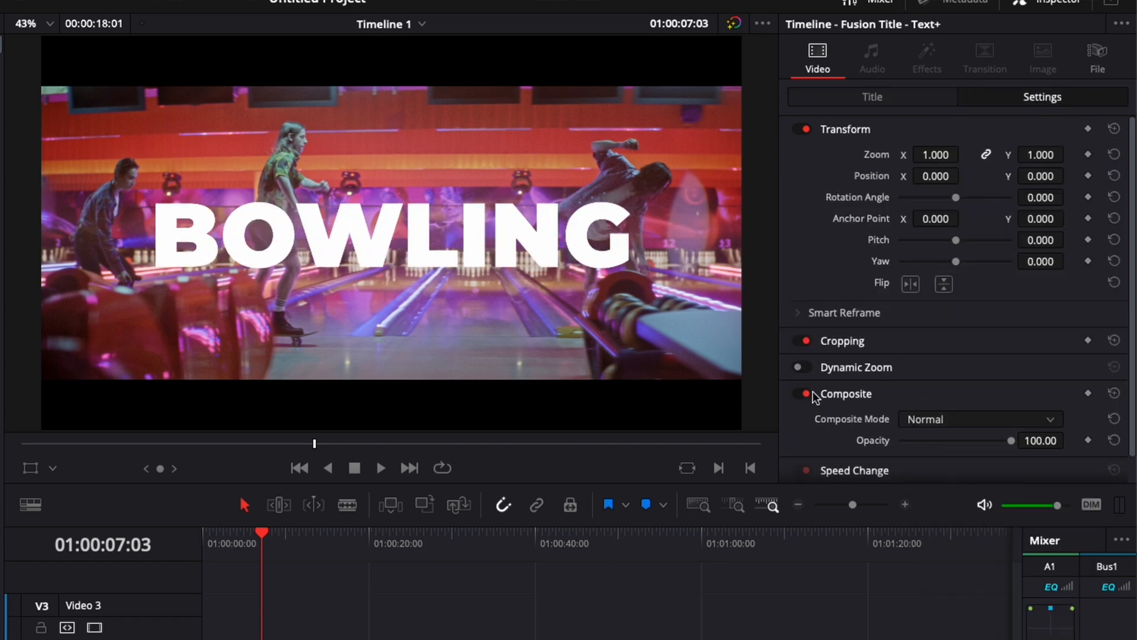
{"action": "left_click", "coordinate": [979, 418]}
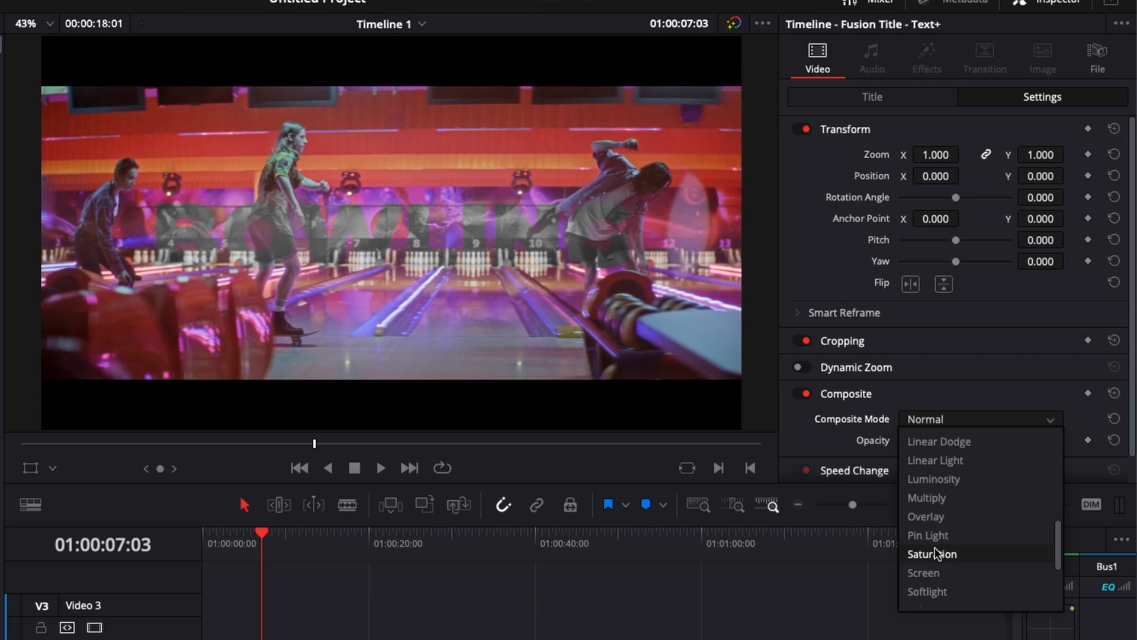
{"action": "left_click", "coordinate": [932, 553]}
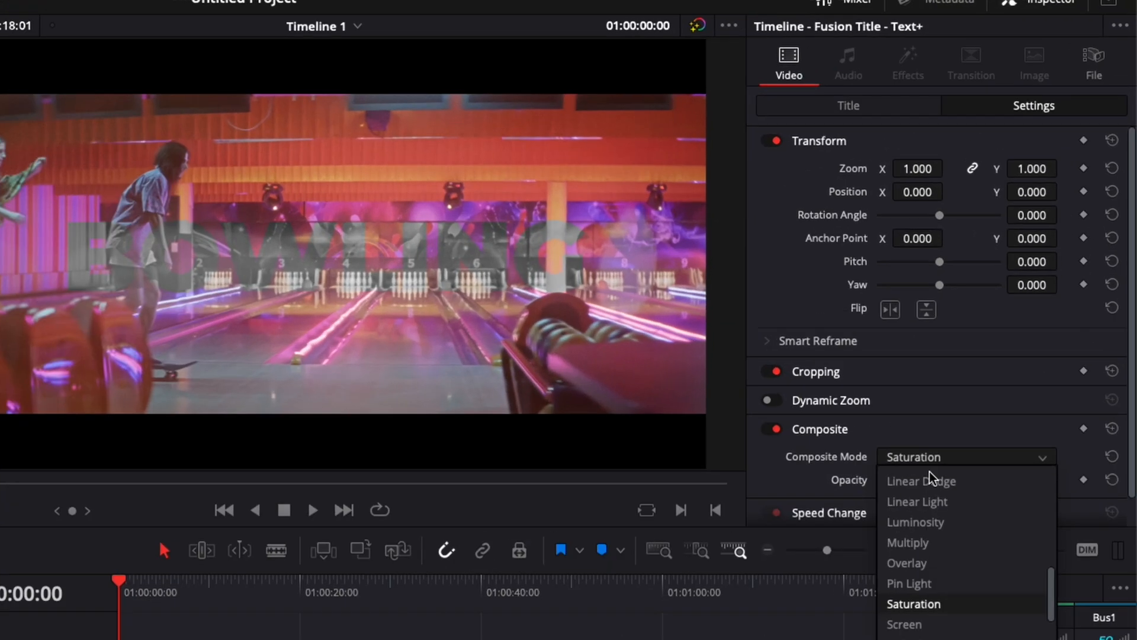
- Keep the duplicated title at Normal composite mode and show its Title Shading options
{"action": "left_click", "coordinate": [903, 465]}
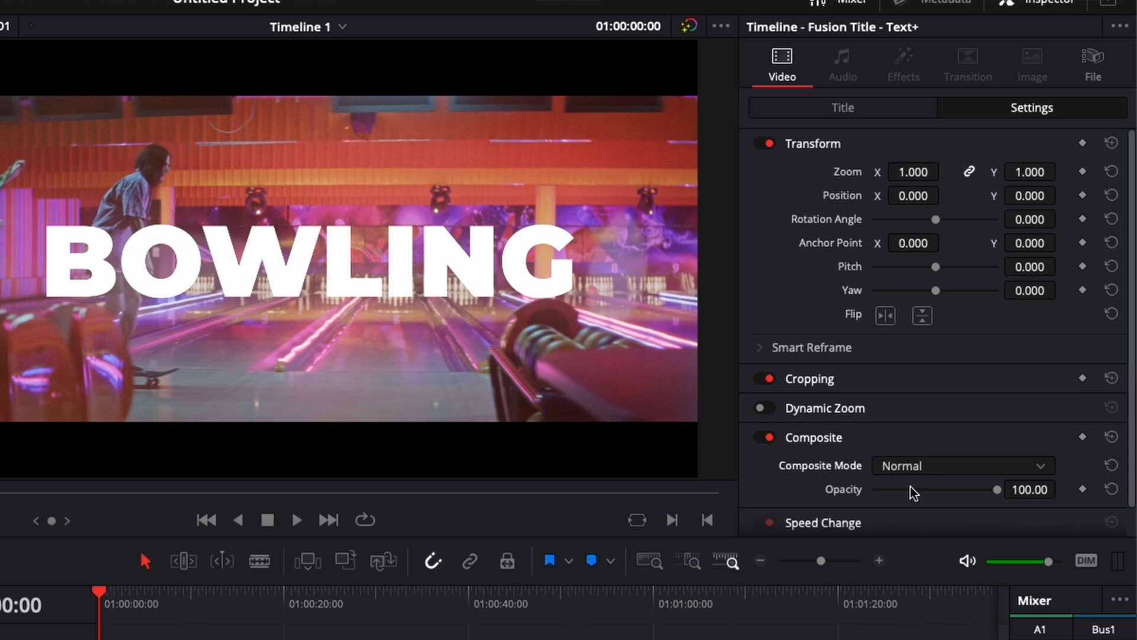
{"action": "left_click", "coordinate": [842, 108]}
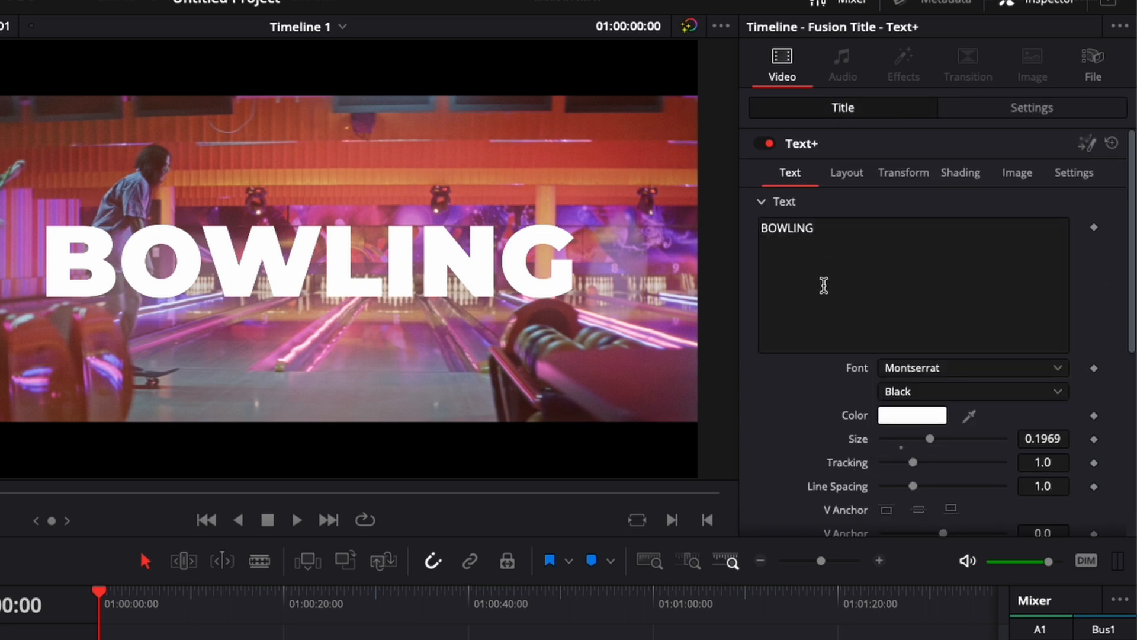
{"action": "left_click", "coordinate": [965, 172]}
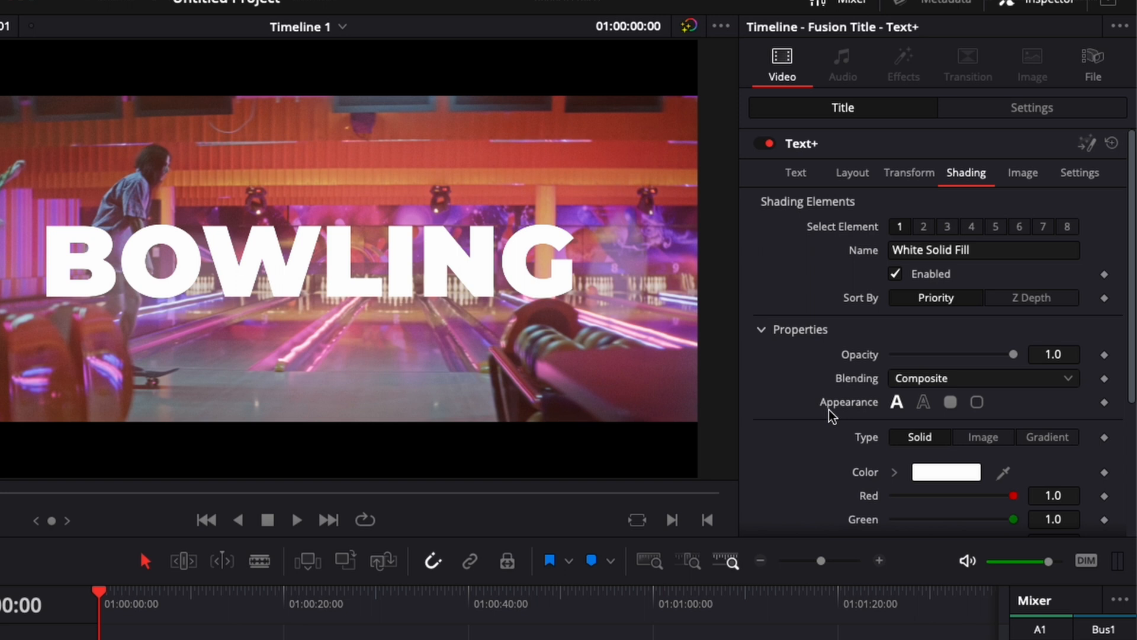
- Make the letters outlines with thickness 0.0134 and opacity 0.724
{"action": "left_click", "coordinate": [923, 401]}
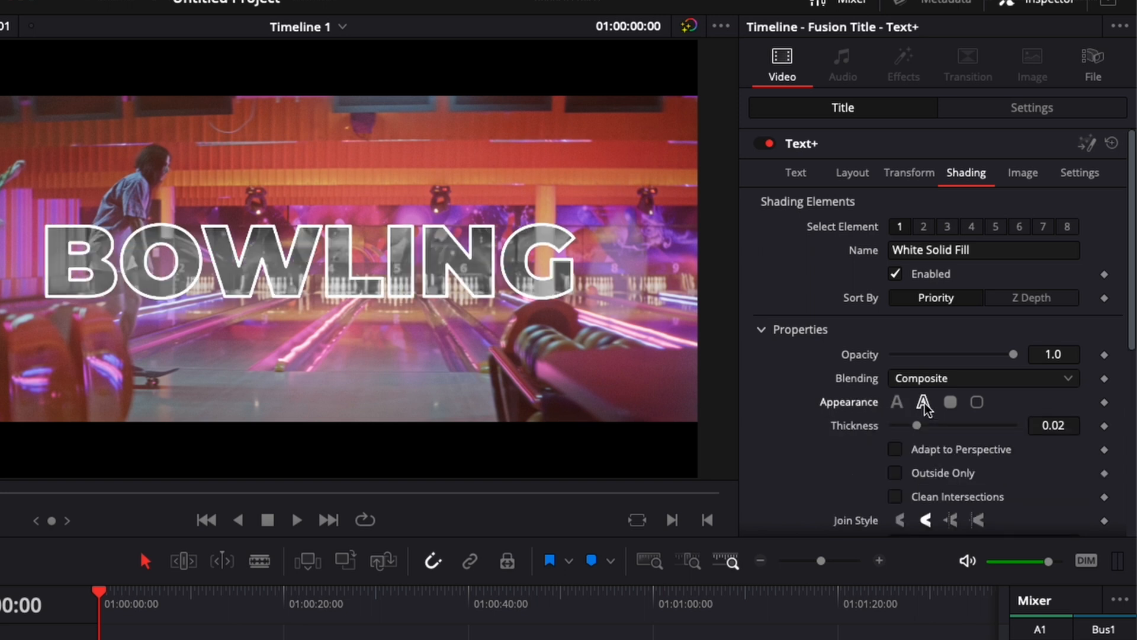
{"action": "left_click_drag", "start_coordinate": [917, 426], "coordinate": [909, 426]}
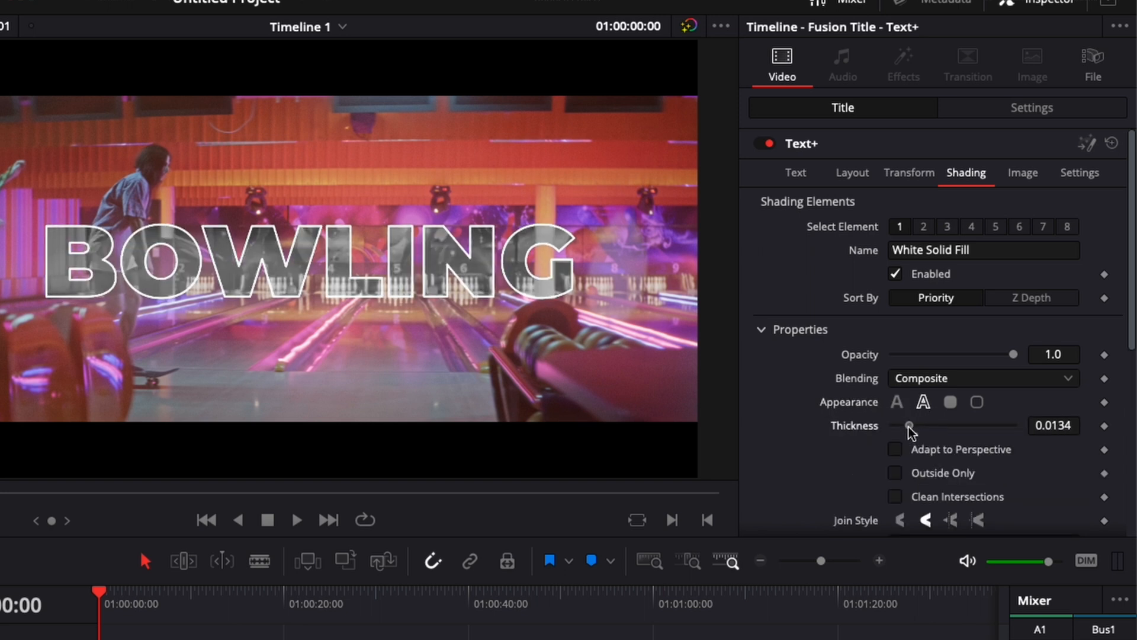
{"action": "left_click_drag", "start_coordinate": [1016, 354], "coordinate": [998, 354]}
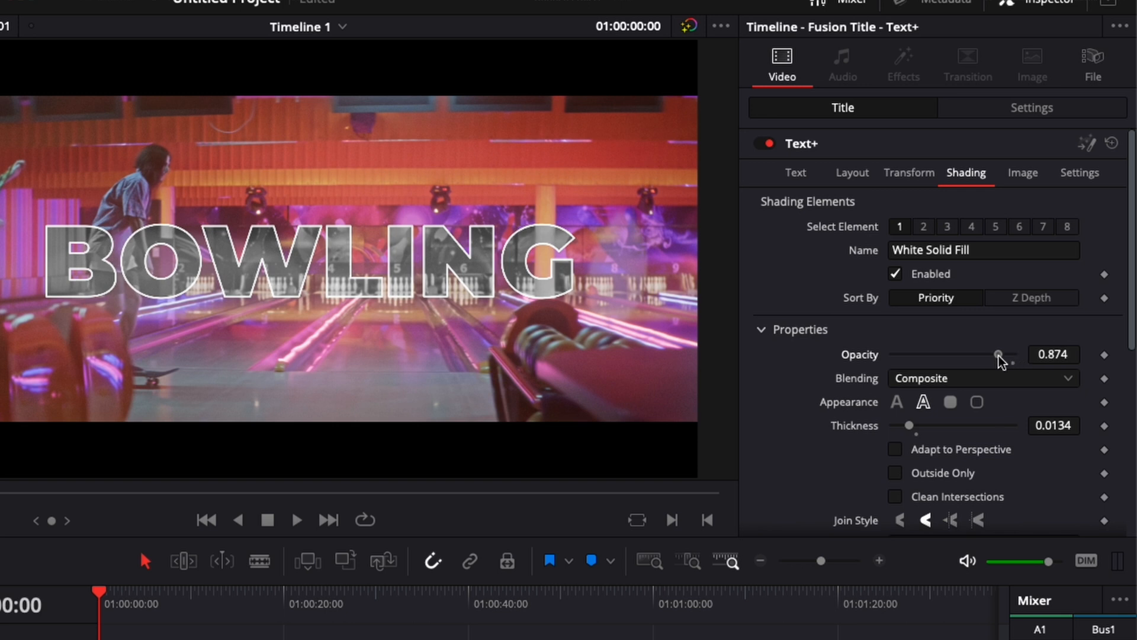
{"action": "left_click_drag", "start_coordinate": [998, 355], "coordinate": [978, 354]}
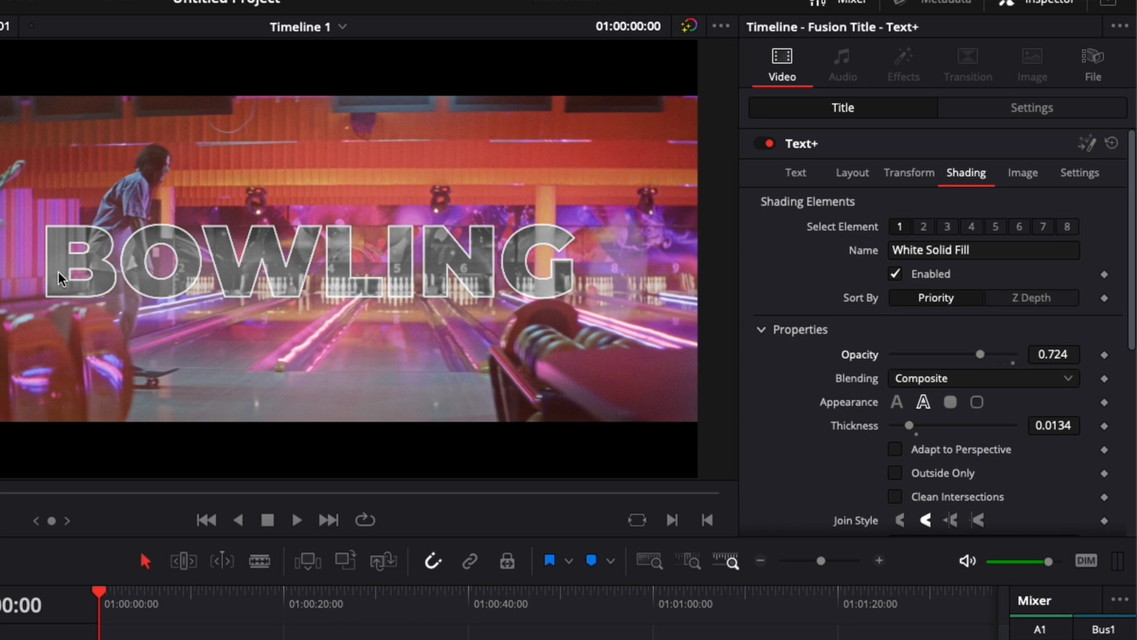
{"action": "mouse_move", "coordinate": [154, 237]}
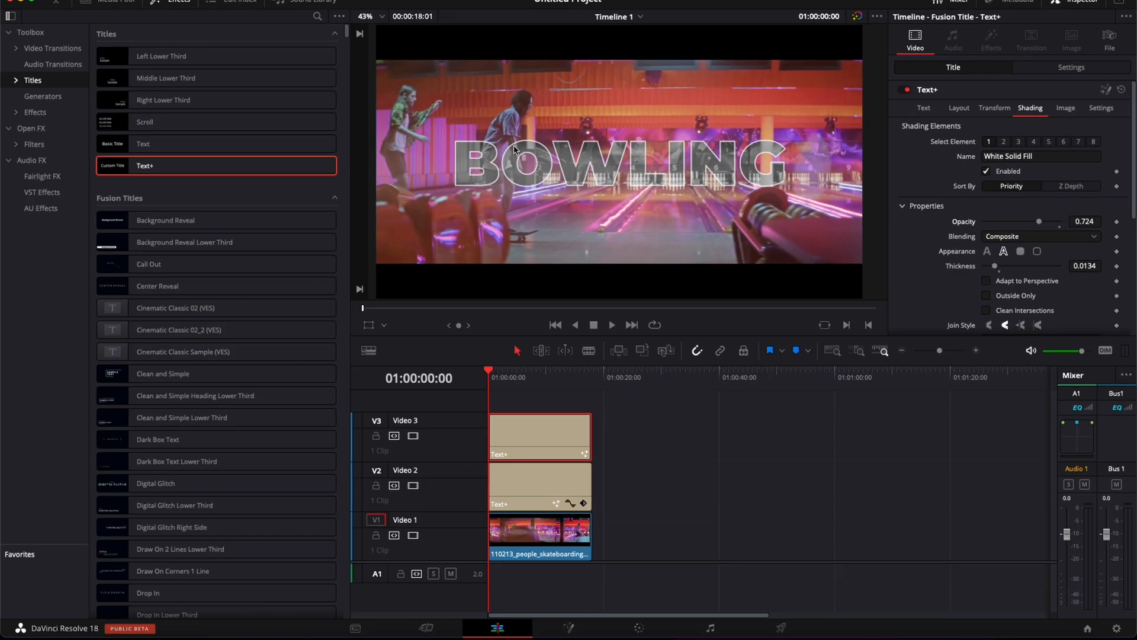
{"action": "mouse_move", "coordinate": [504, 384]}
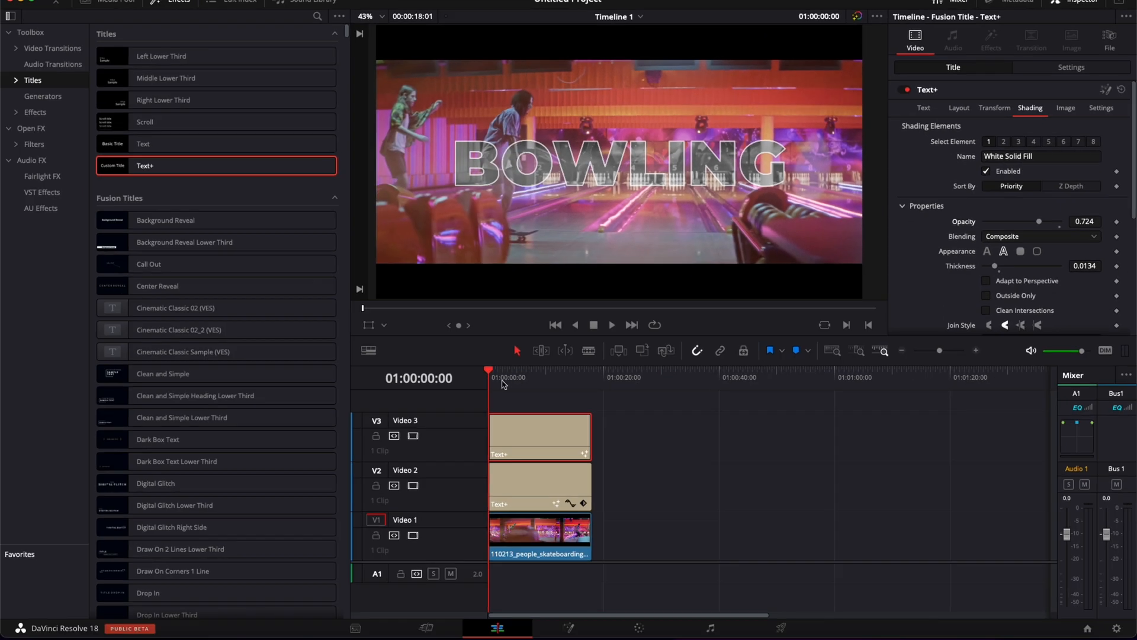